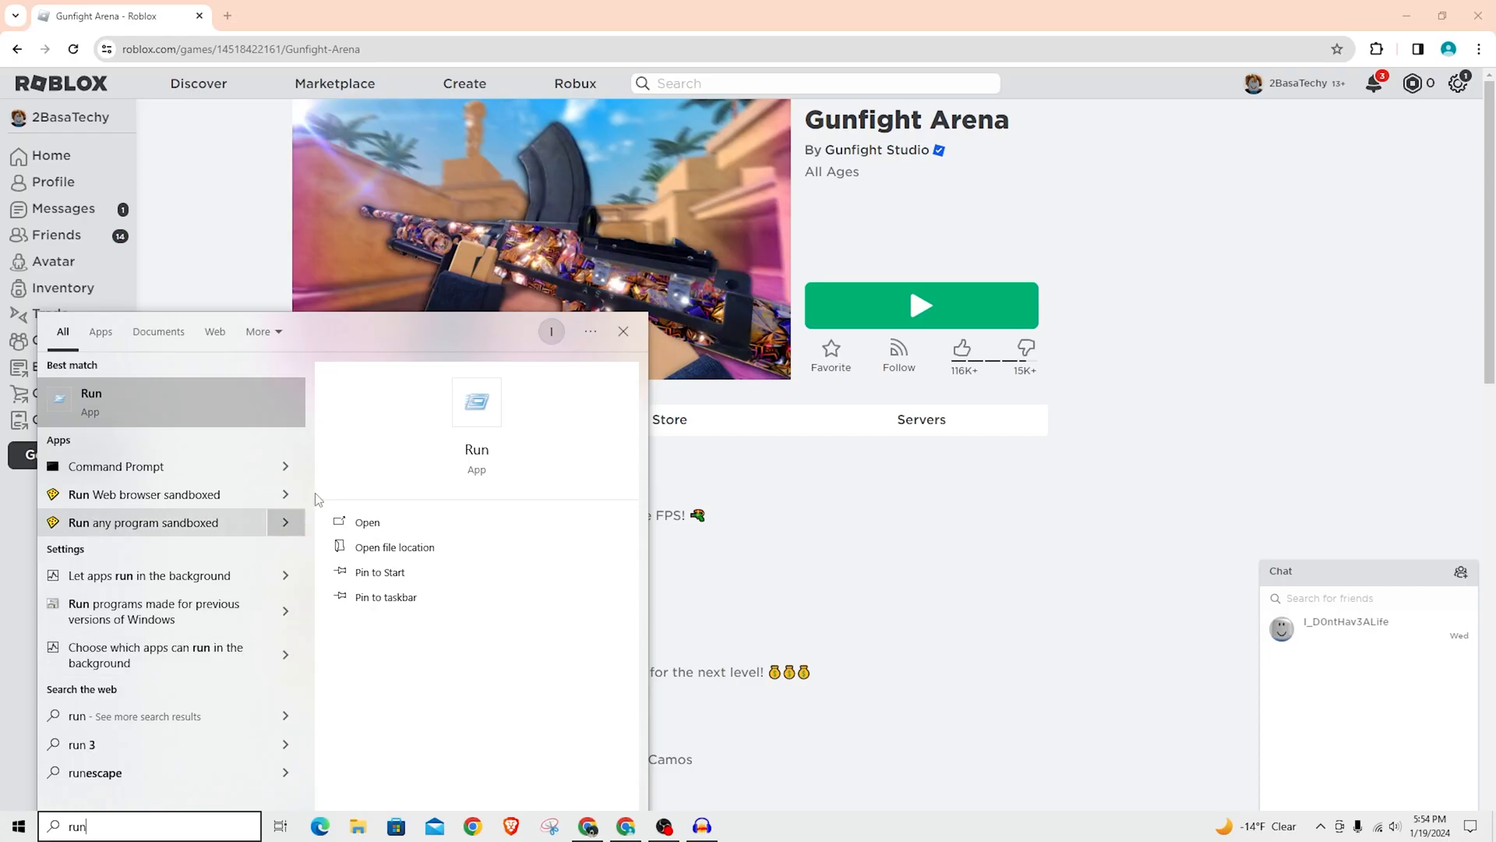
# - Launch the Run app from the Windows Search results
pyautogui.click(366, 522)
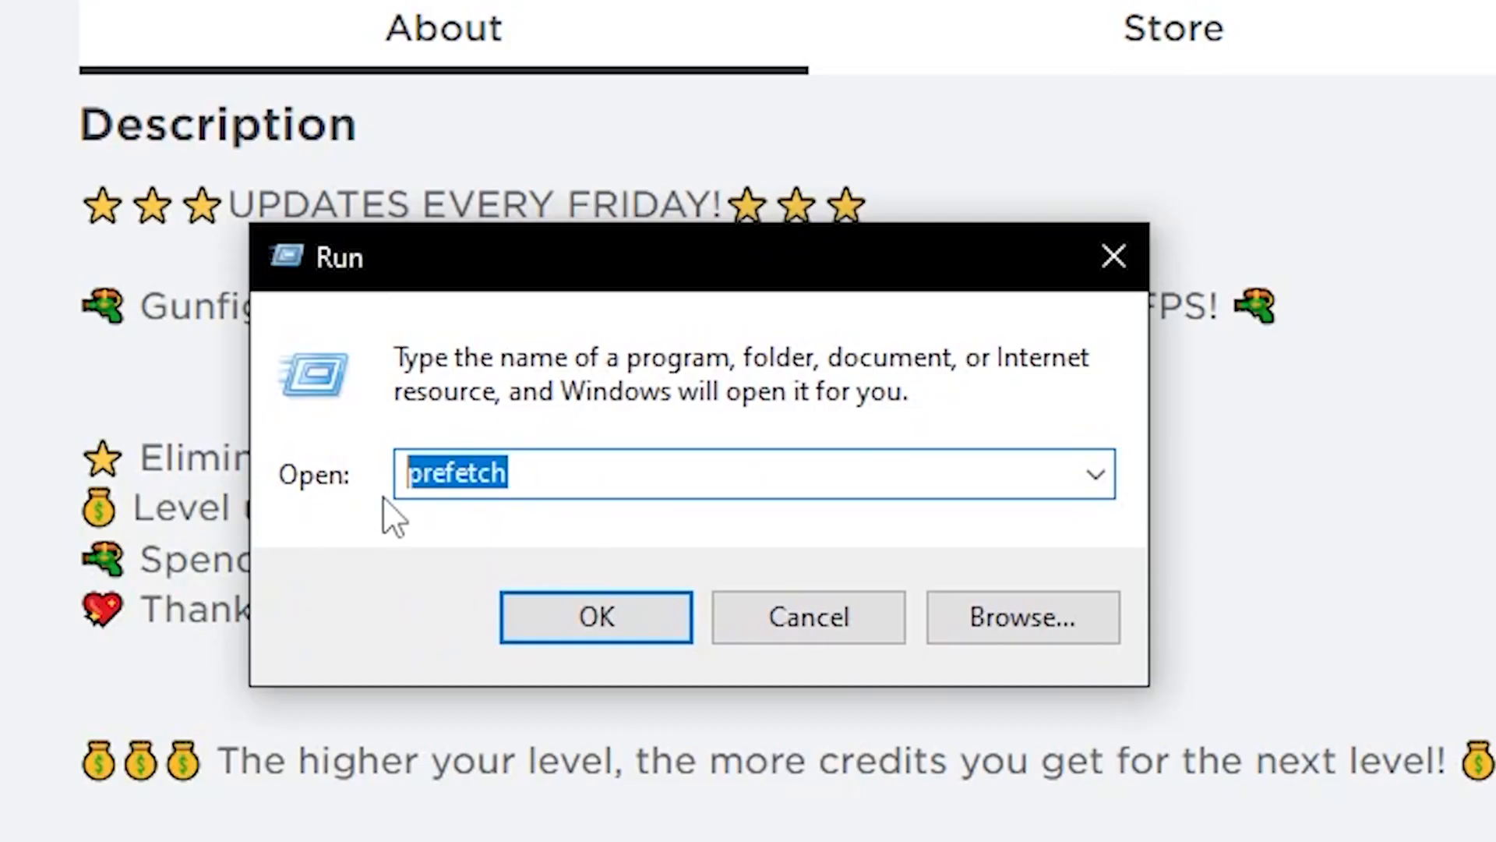
# - Open AppData\Local and scroll down toward the Roblox folder
pyautogui.click(596, 617)
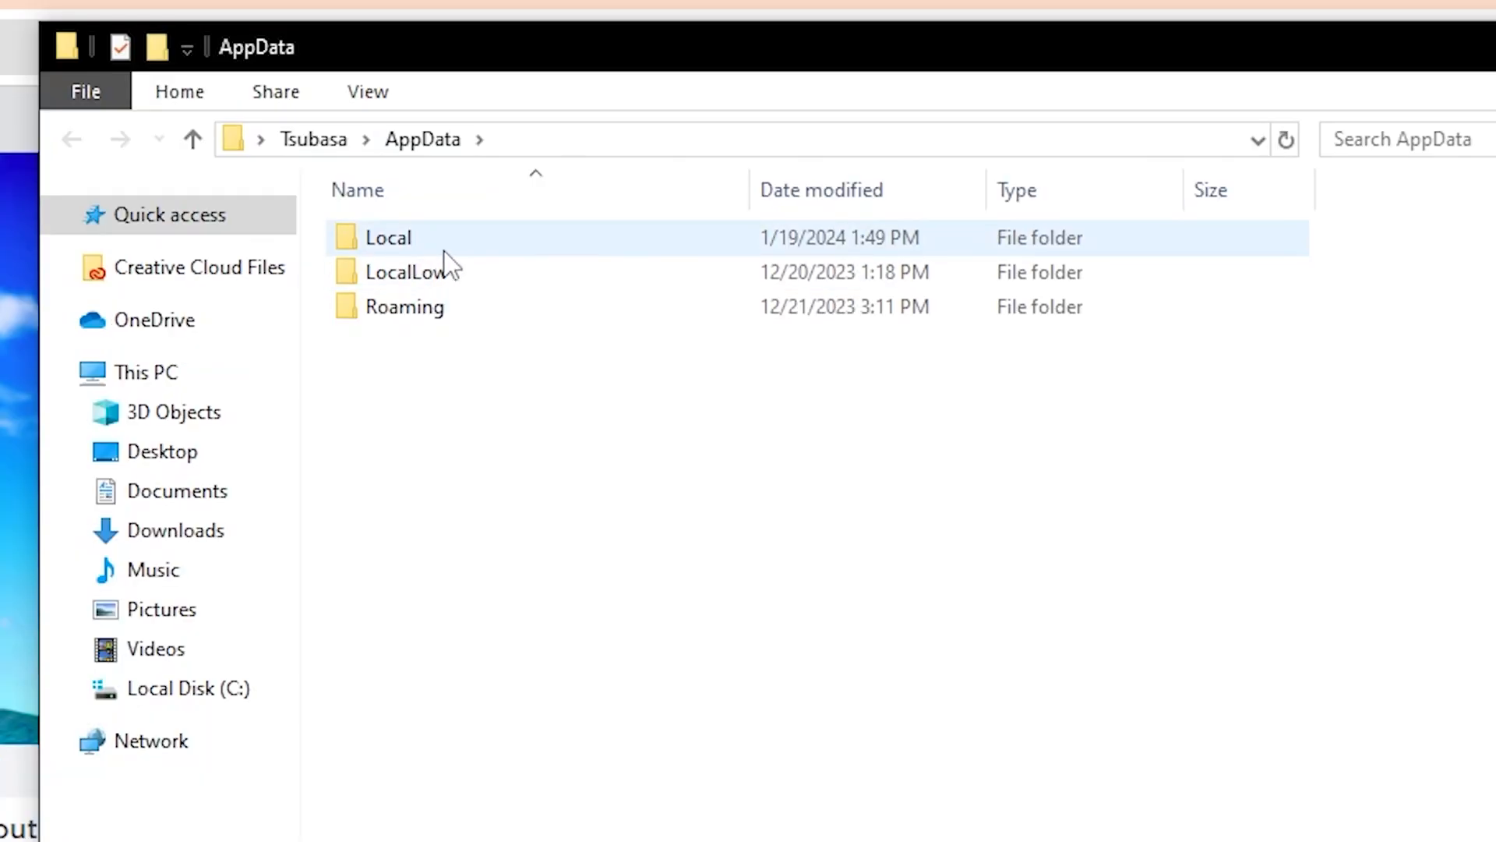
pyautogui.doubleClick(388, 237)
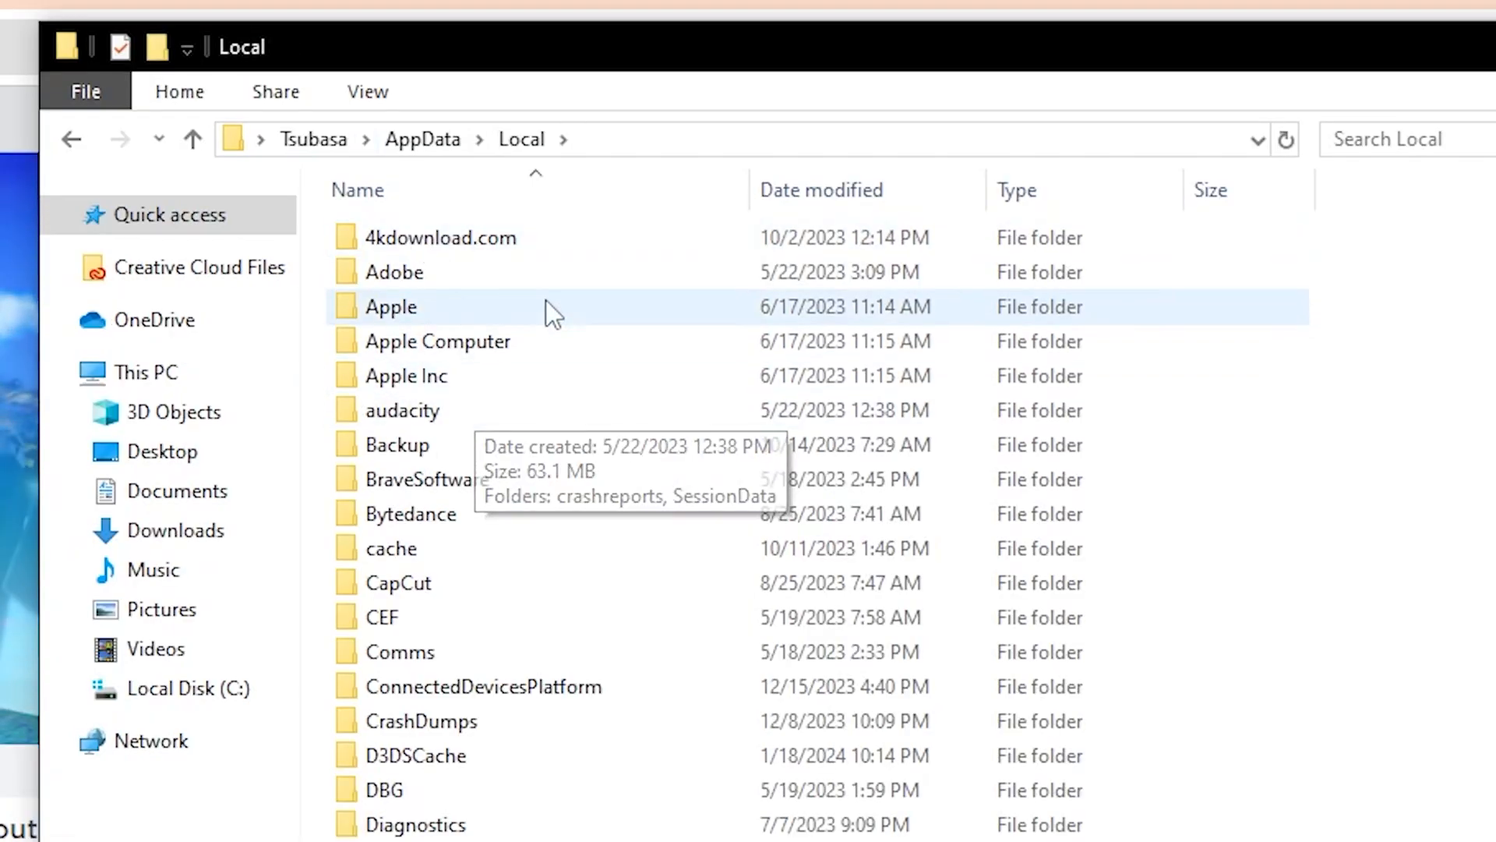
pyautogui.scroll(-3)
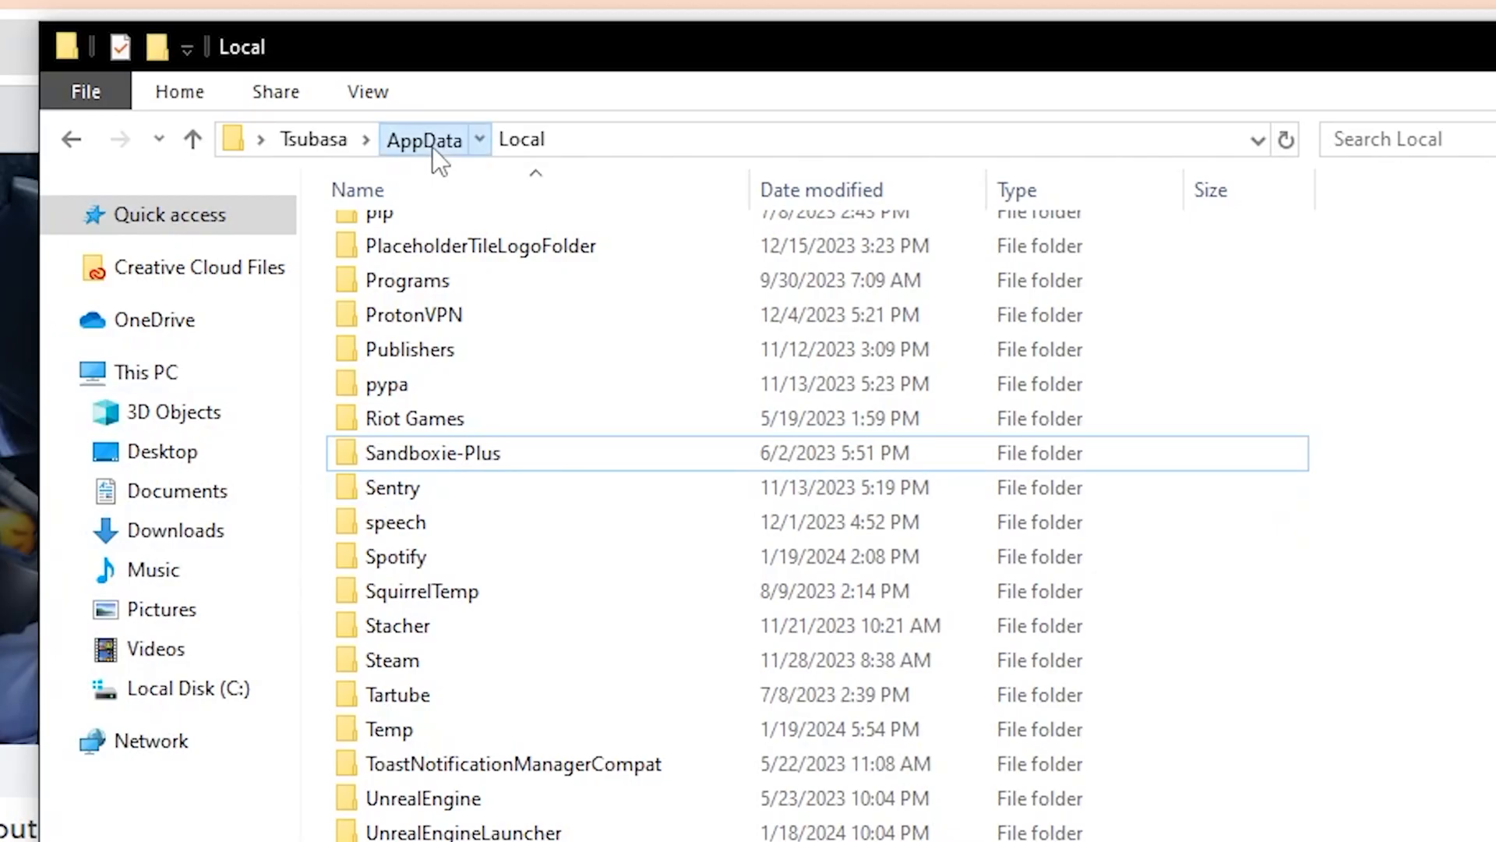
# - Go up to AppData, enter LocalLow and select rbxcsettings.rbx
pyautogui.click(424, 138)
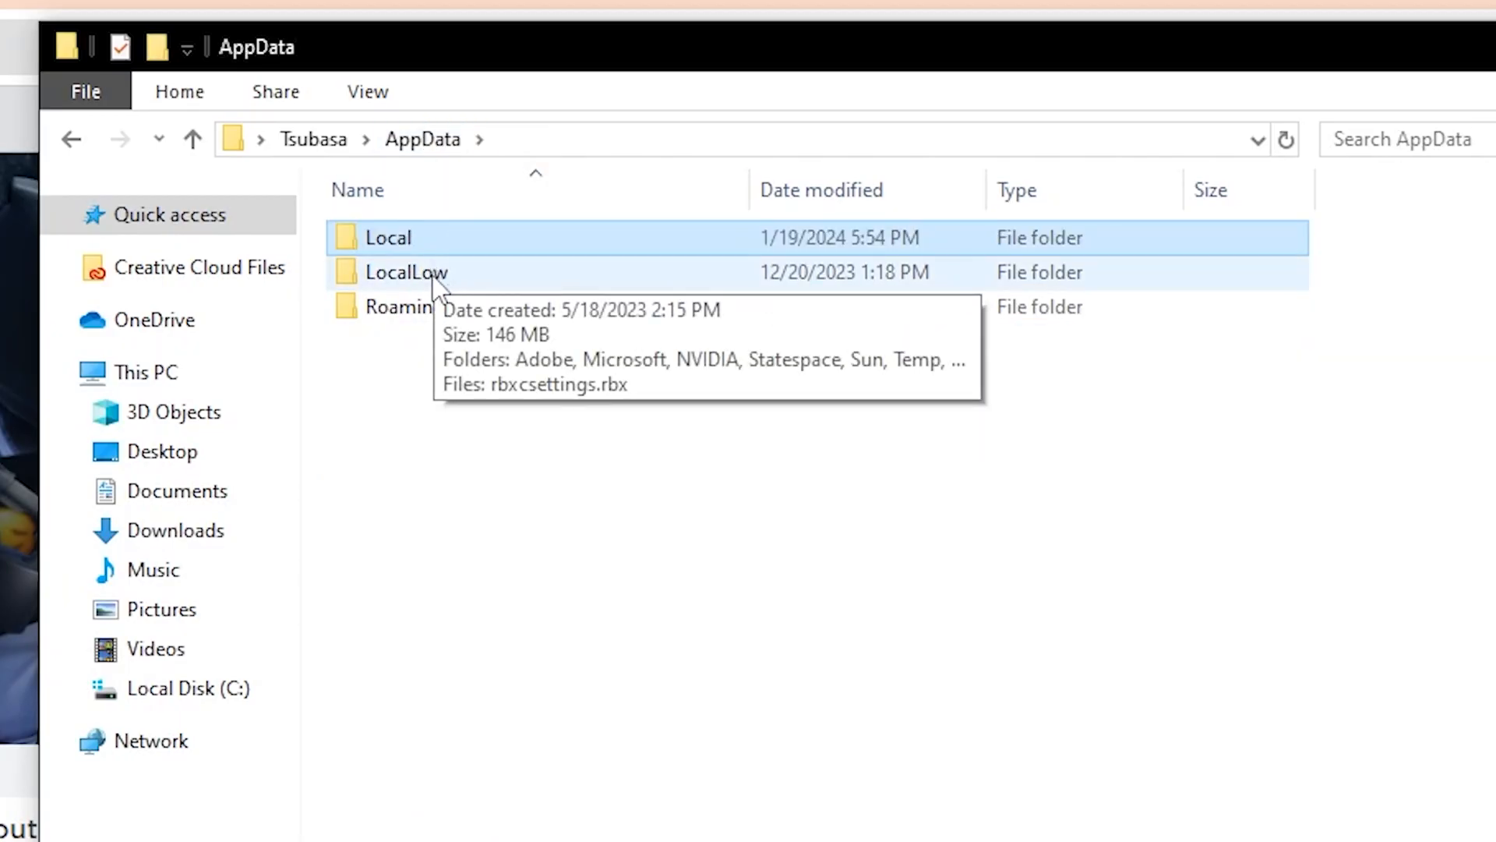
pyautogui.doubleClick(405, 271)
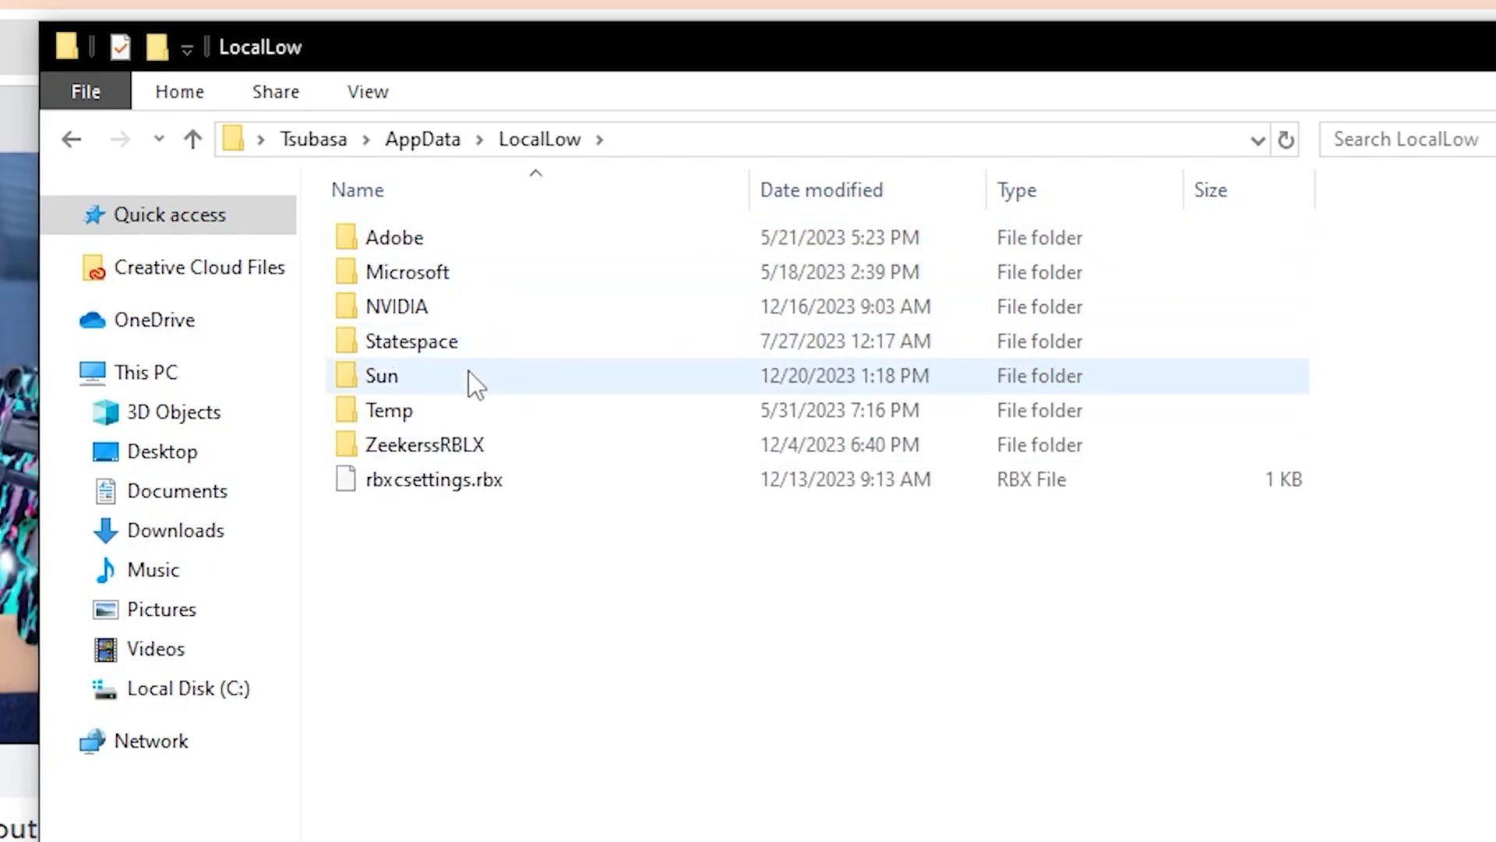
pyautogui.click(431, 478)
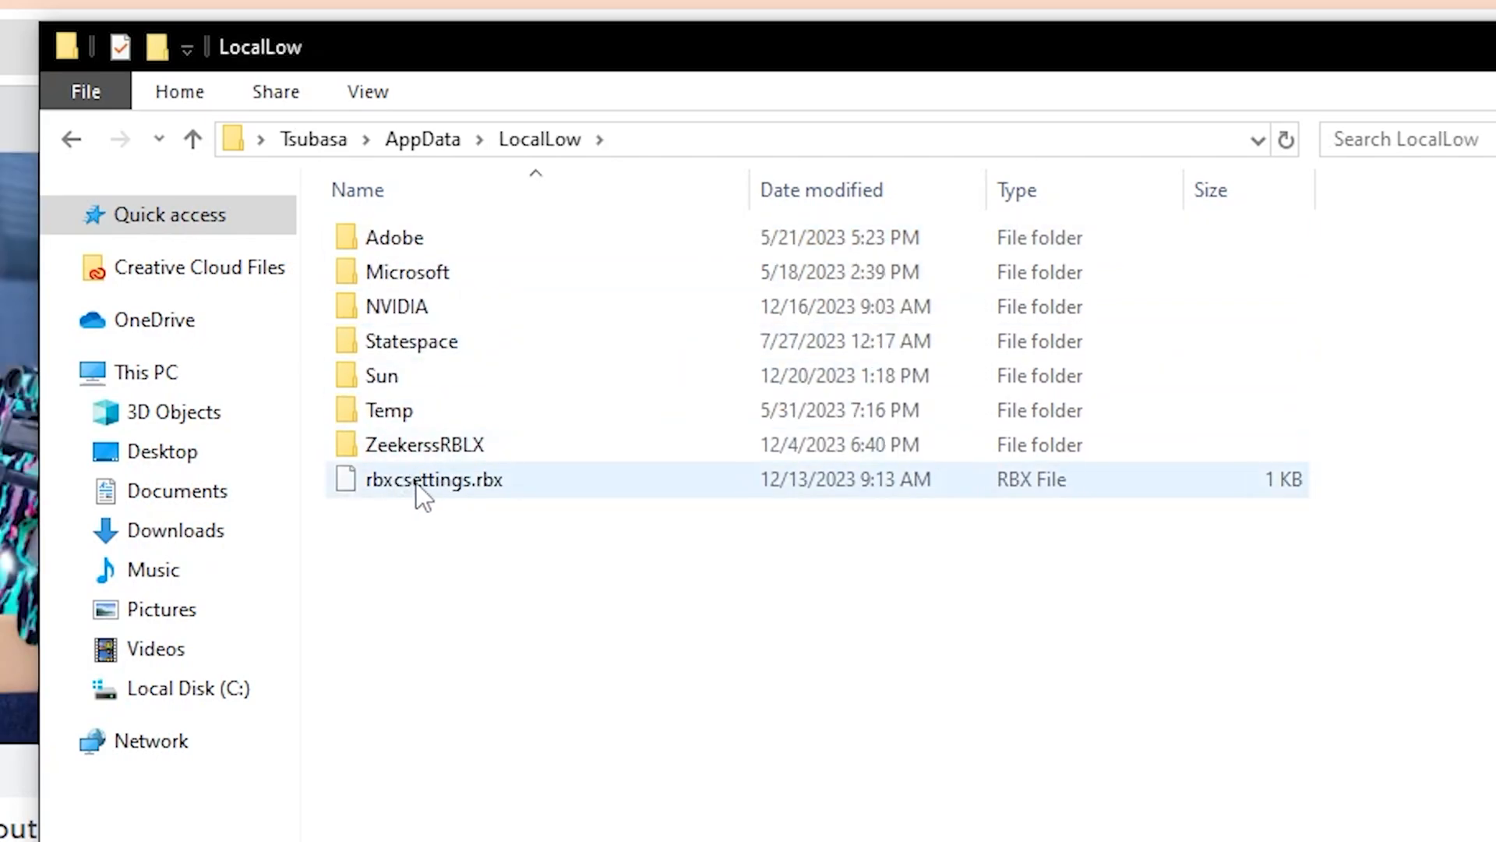
pyautogui.moveTo(410, 491)
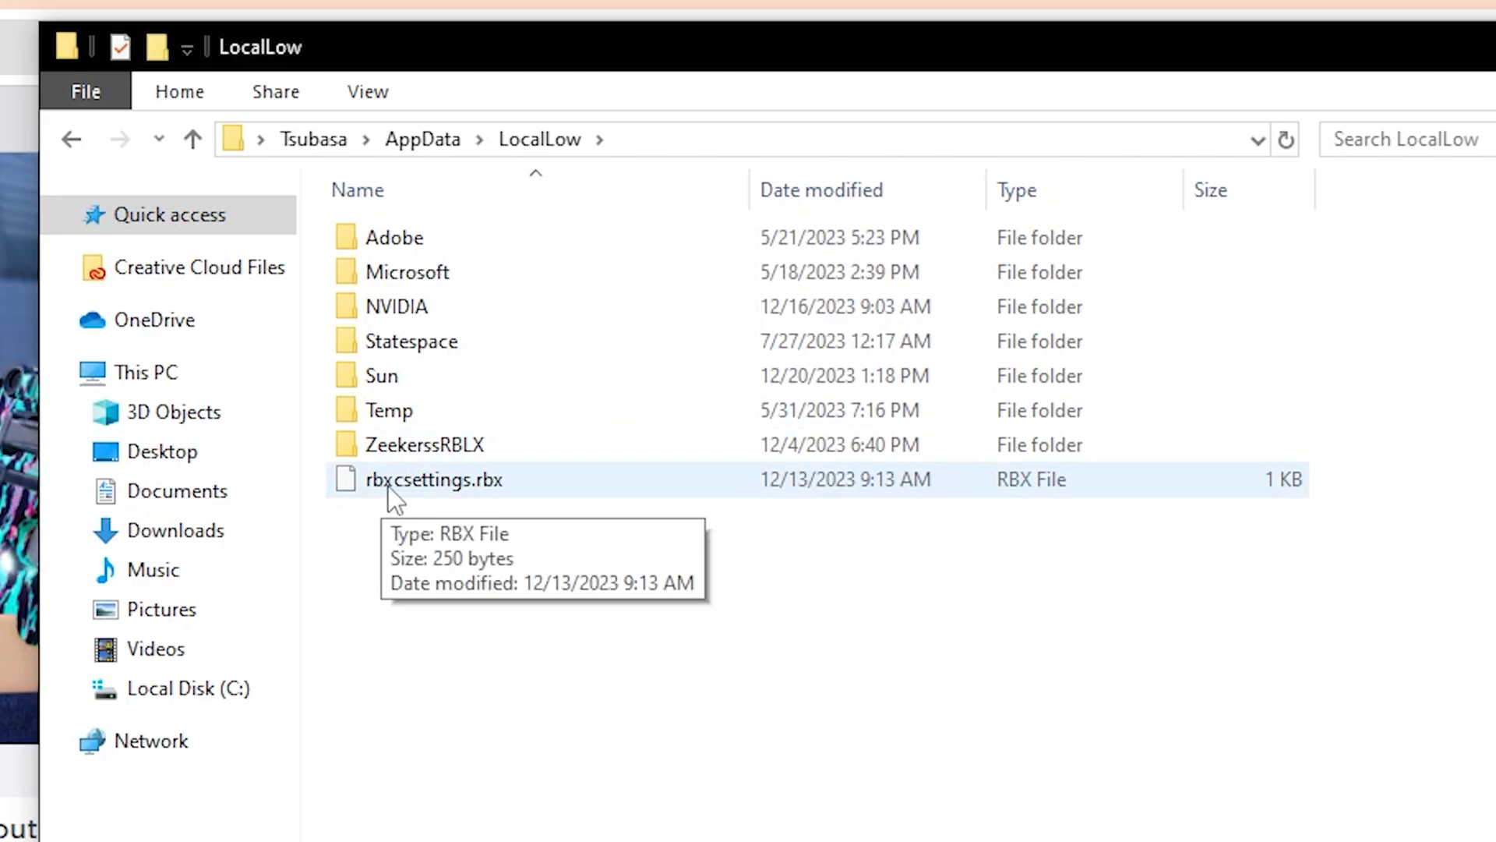
pyautogui.moveTo(531, 503)
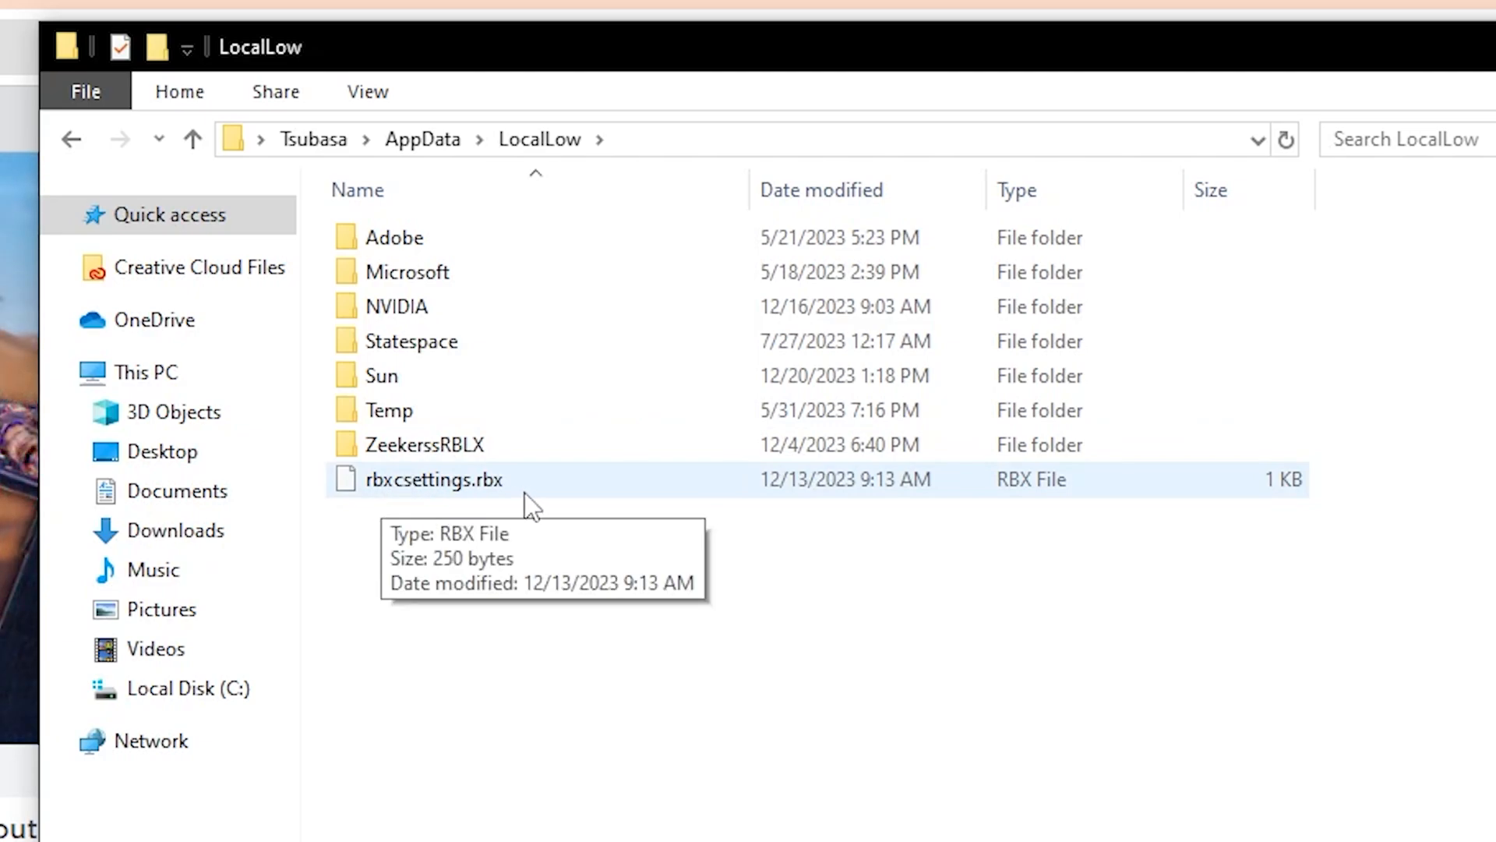